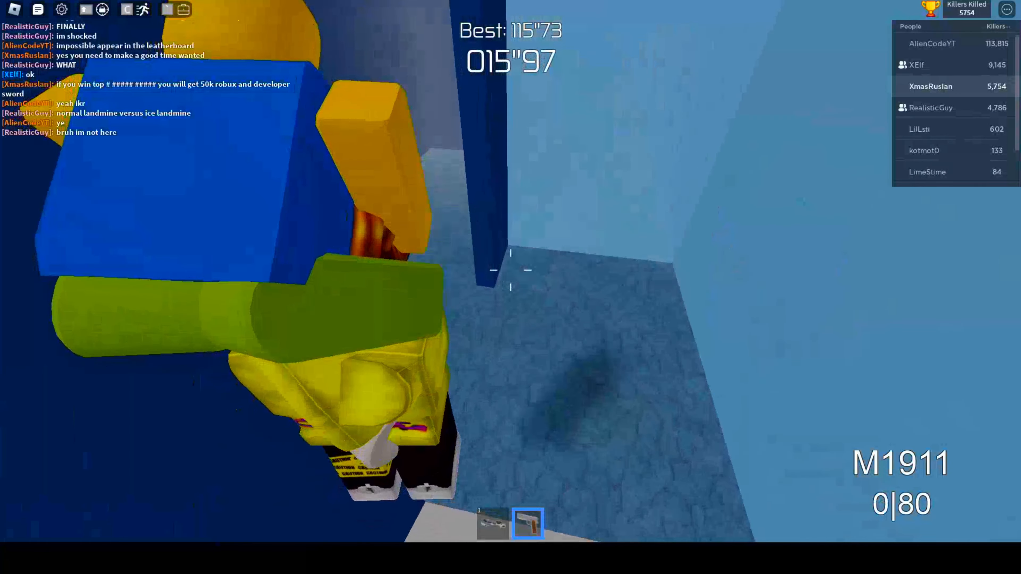
- Reload the empty M1911 and fire ahead down the icy corridor
key("1")
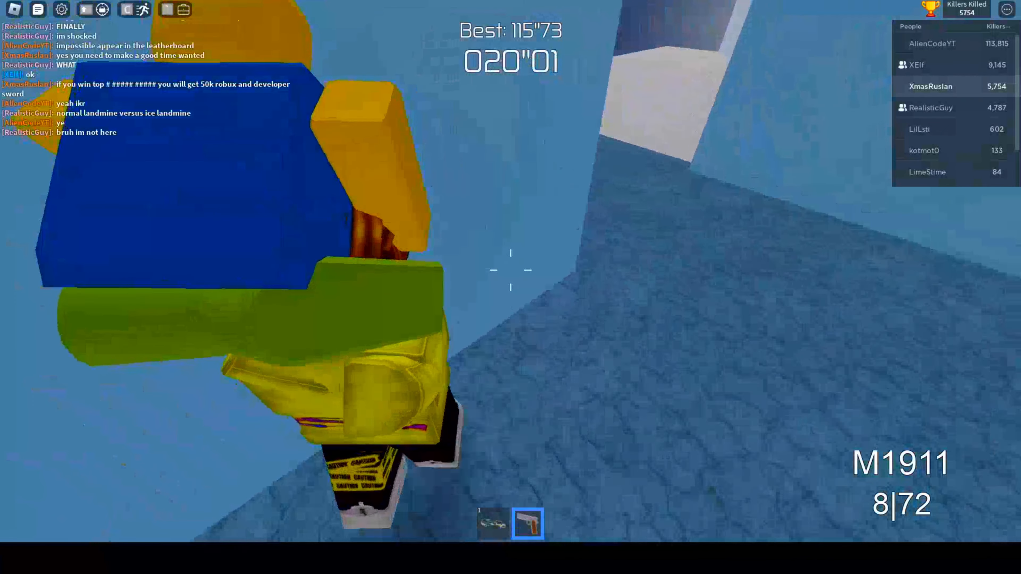
left_click(511, 271)
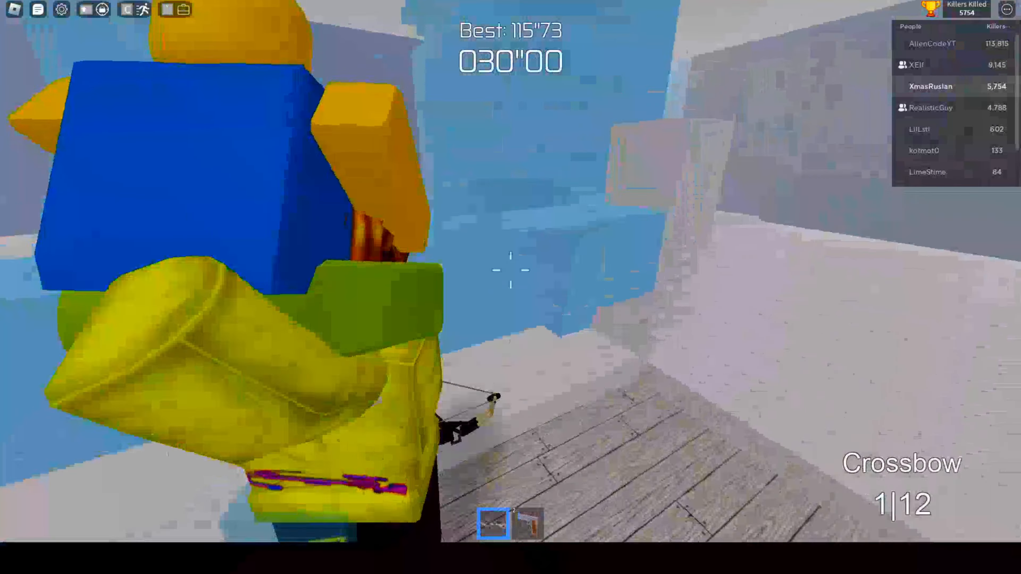
- Switch back to the M1911 pistol and advance toward the enemy on the ledge
key("2")
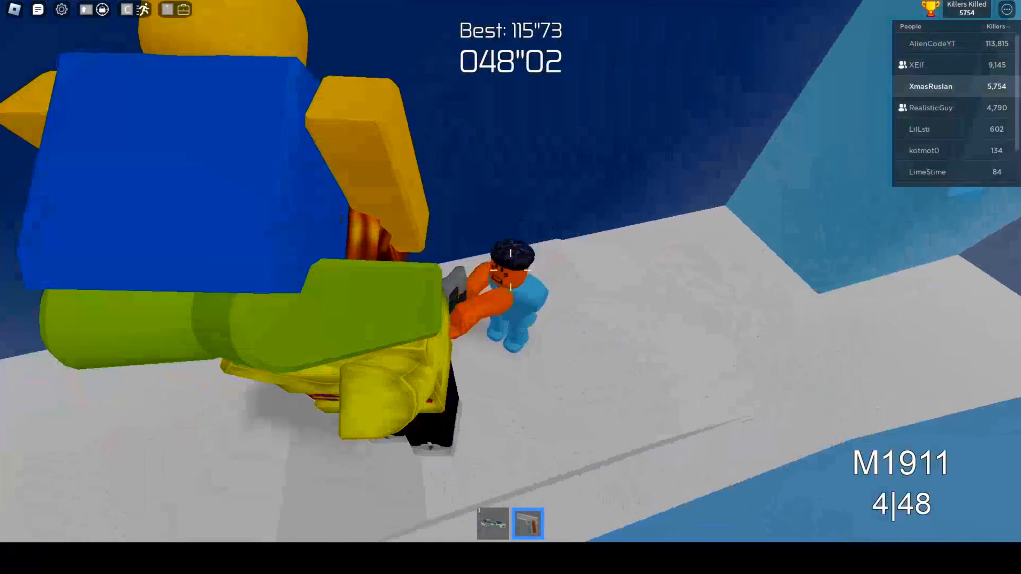
- Shoot the orange-faced enemy, fire down the corridor, then re-equip the M1911 after the Crossbow
left_click(510, 287)
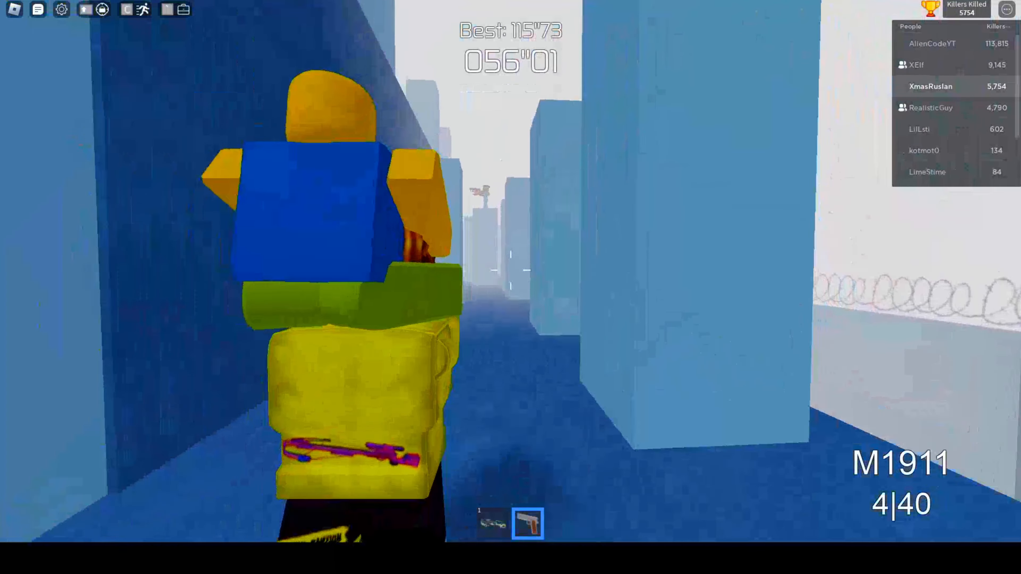
left_click(511, 267)
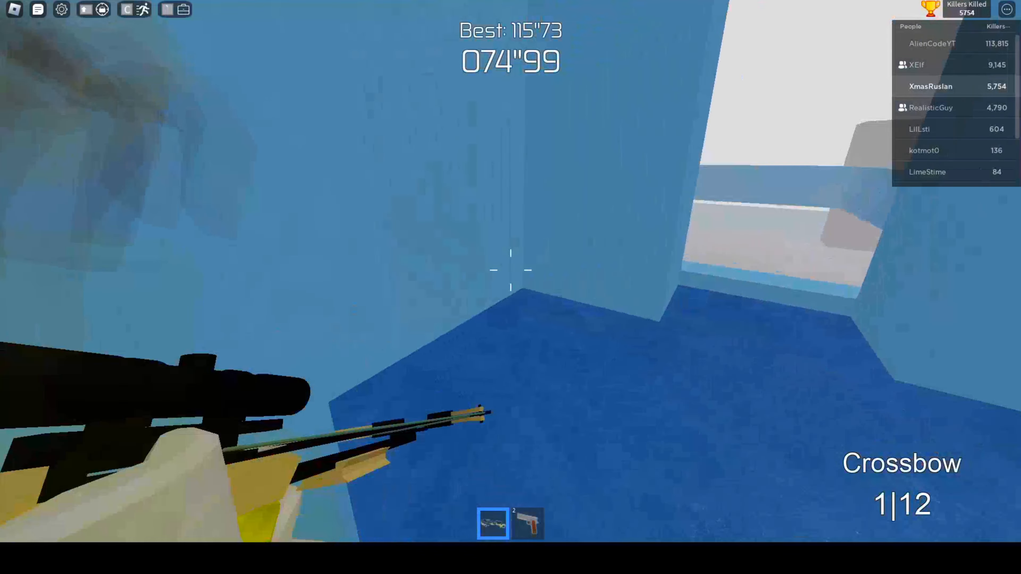
key("2")
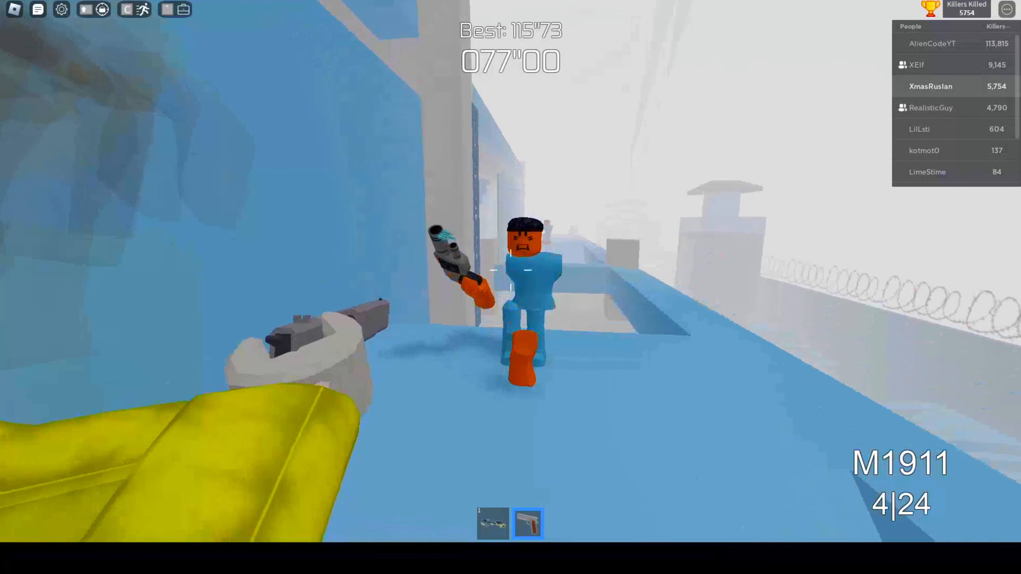